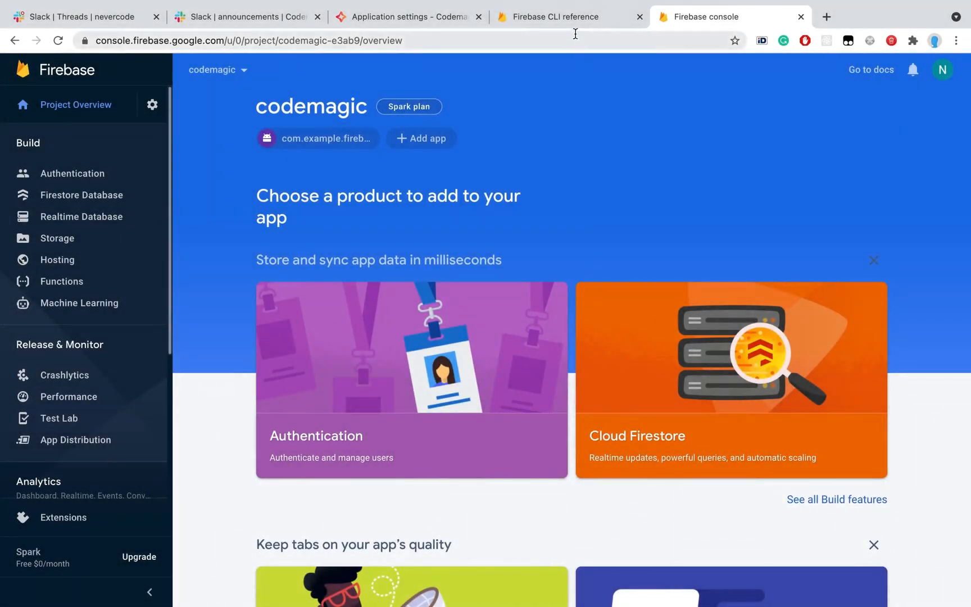
Bring up the Firebase CLI reference at its 'Use the CLI with CI systems' section
left_click(558, 17)
type("te")
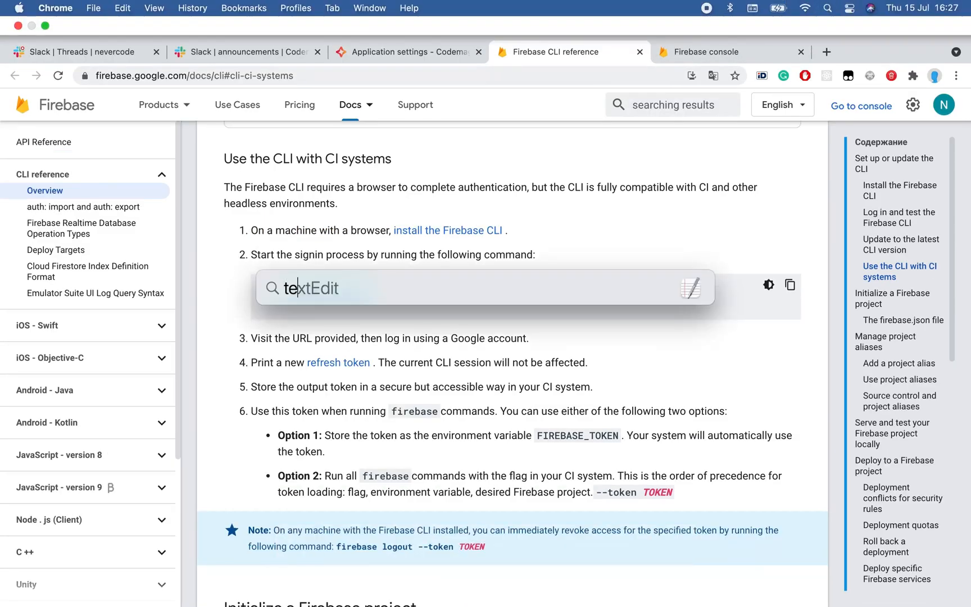
Run 'firebase login:ci' in Terminal to launch the Google account sign-in
left_click(730, 581)
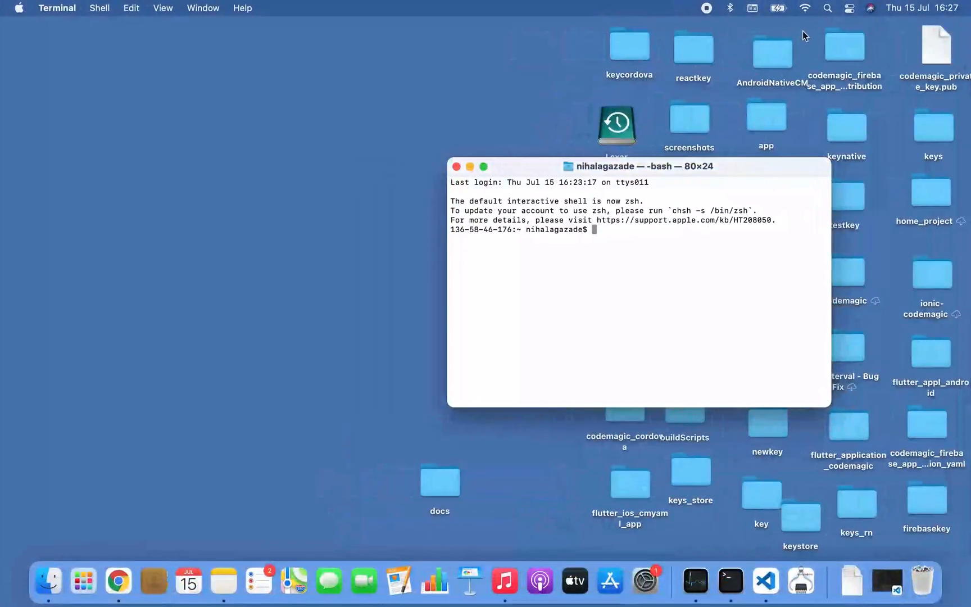
type("firebase")
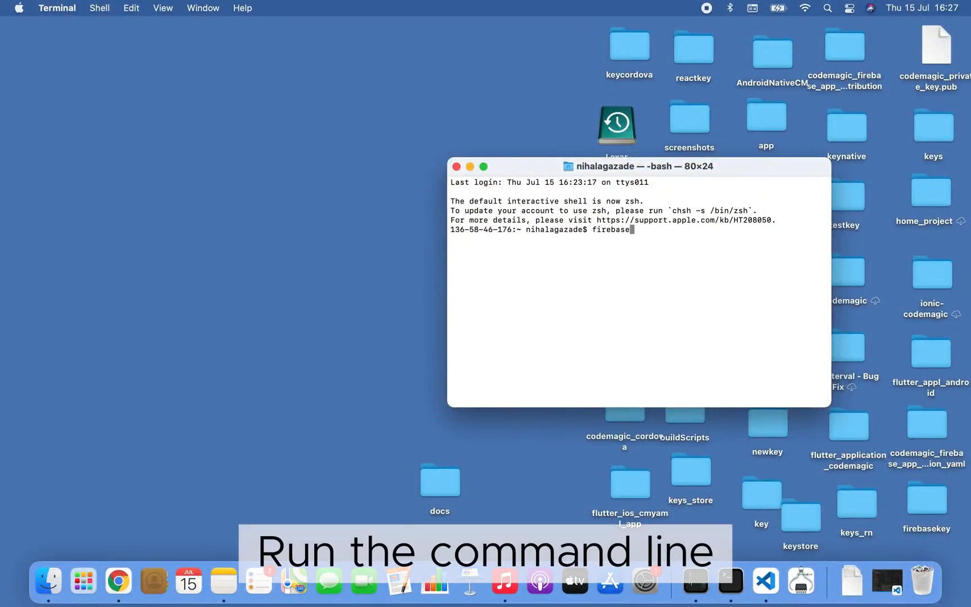
type("login:ci")
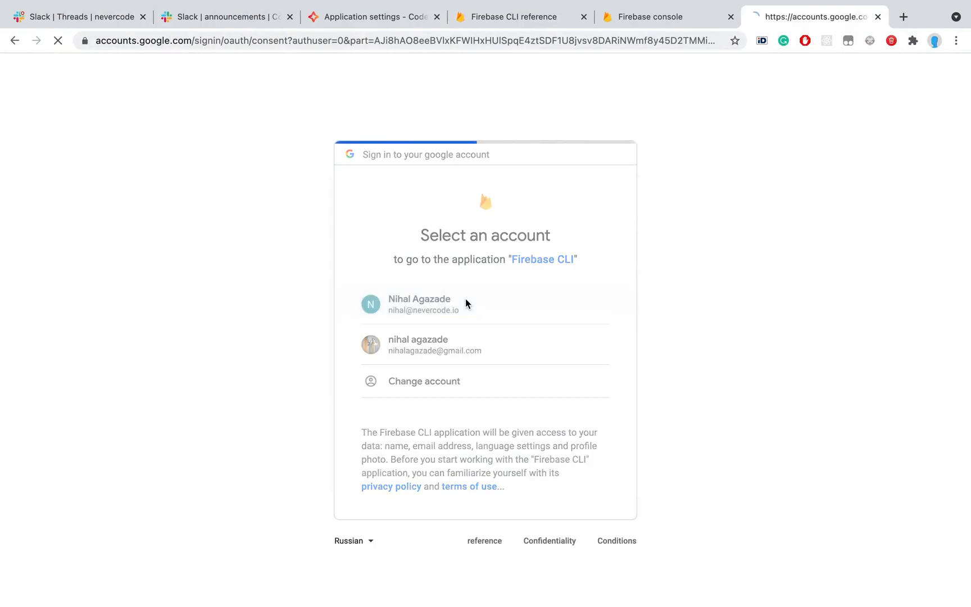
Authorize Firebase CLI with the first Google account and copy the generated CI token
left_click(418, 303)
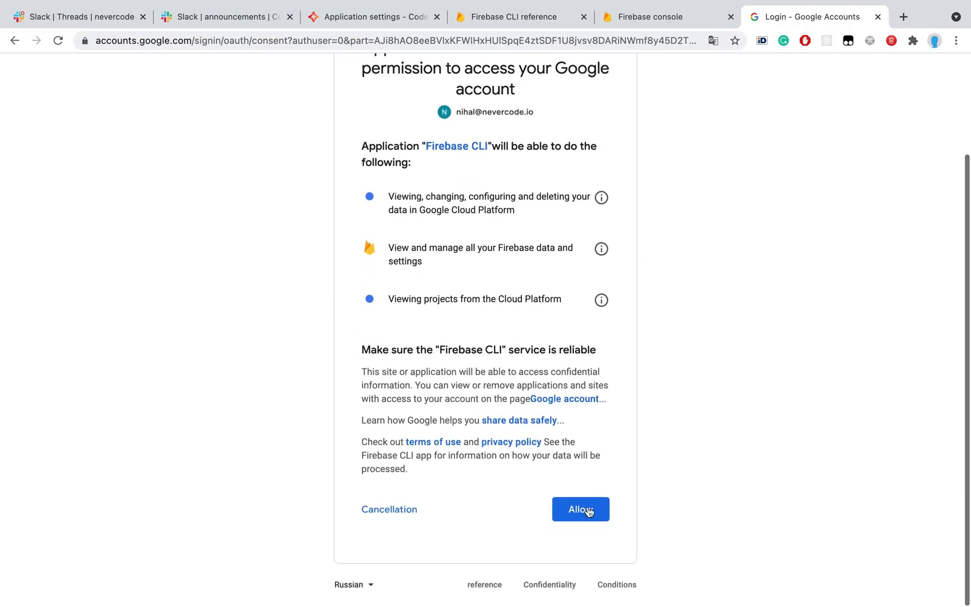
left_click(578, 508)
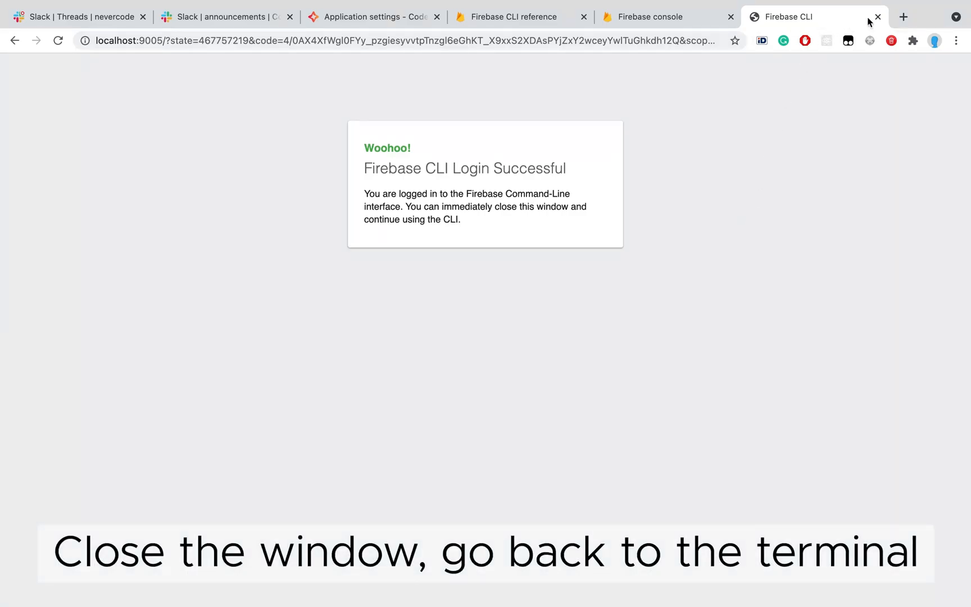
left_click(876, 17)
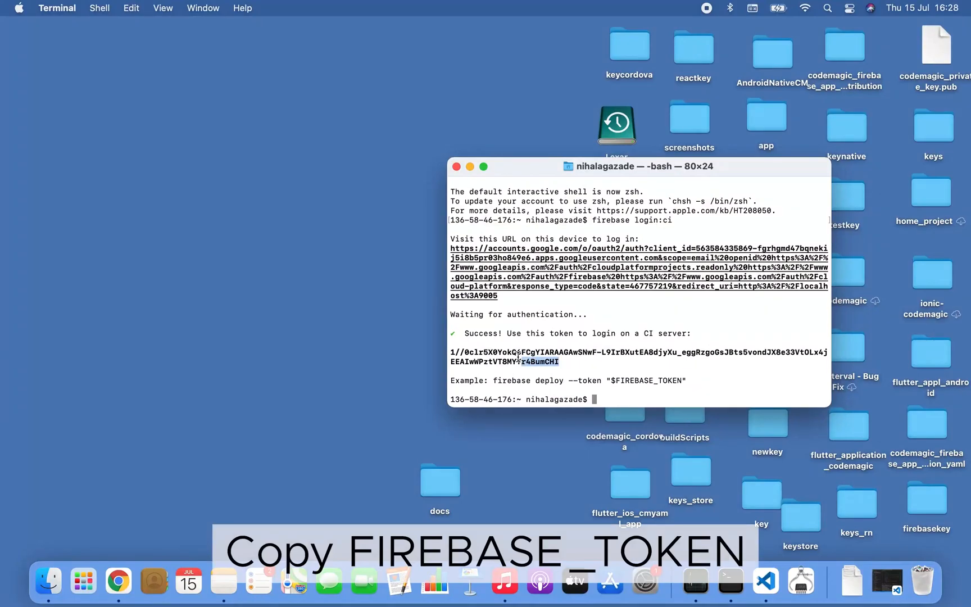
right_click(505, 356)
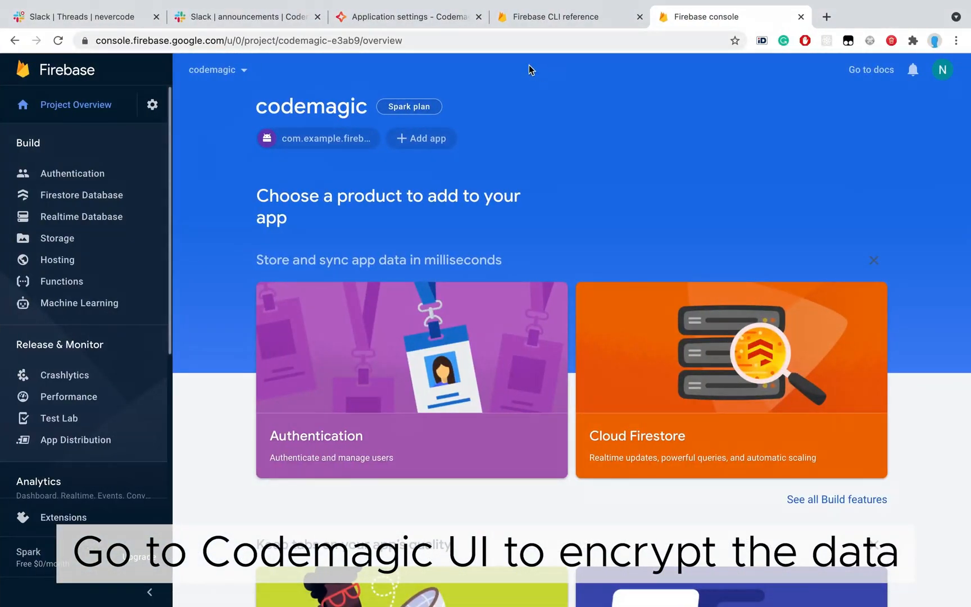
Paste the CI token into Codemagic's Encrypt environment variables dialog and encrypt it
left_click(409, 17)
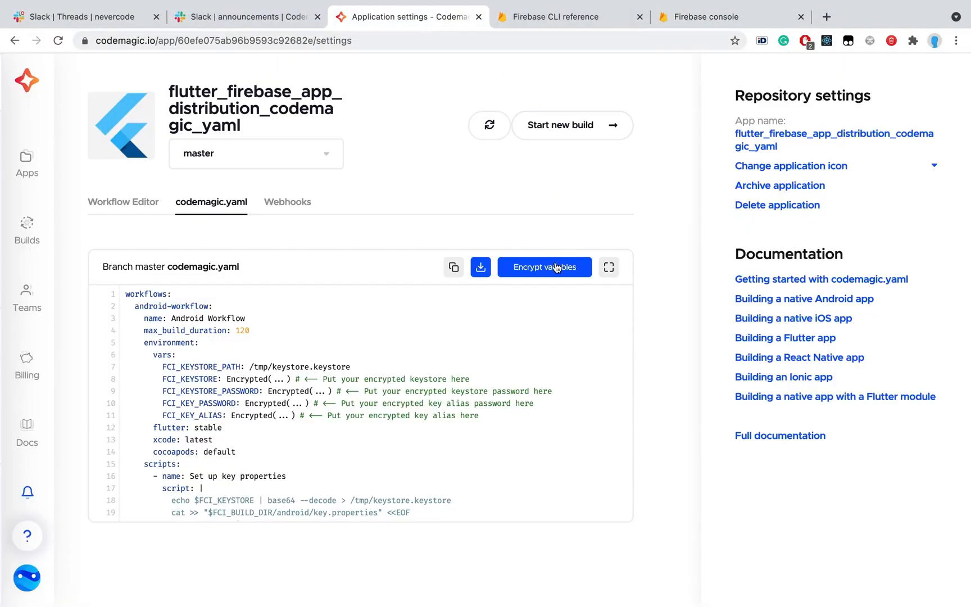
left_click(543, 266)
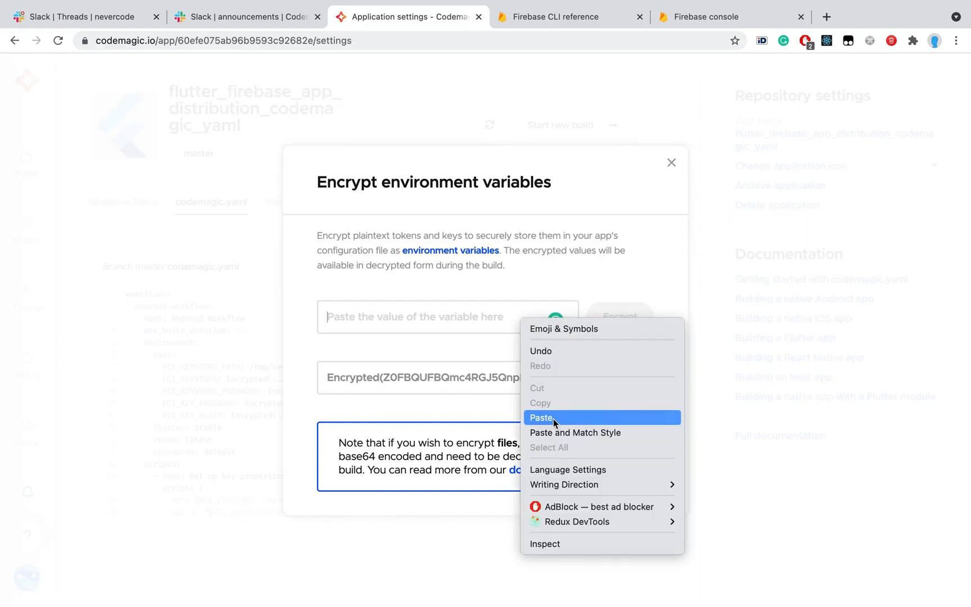
left_click(542, 417)
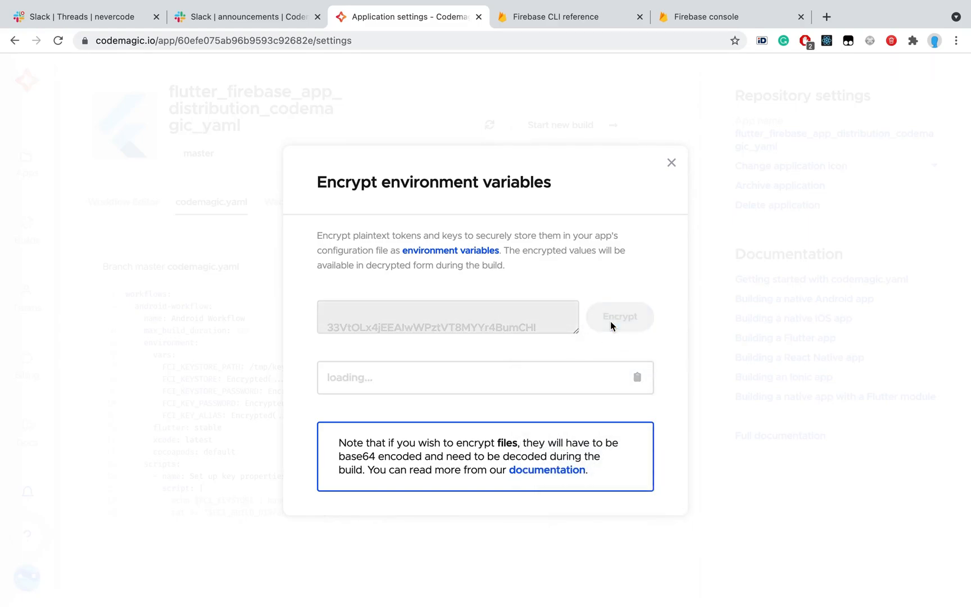
left_click(637, 377)
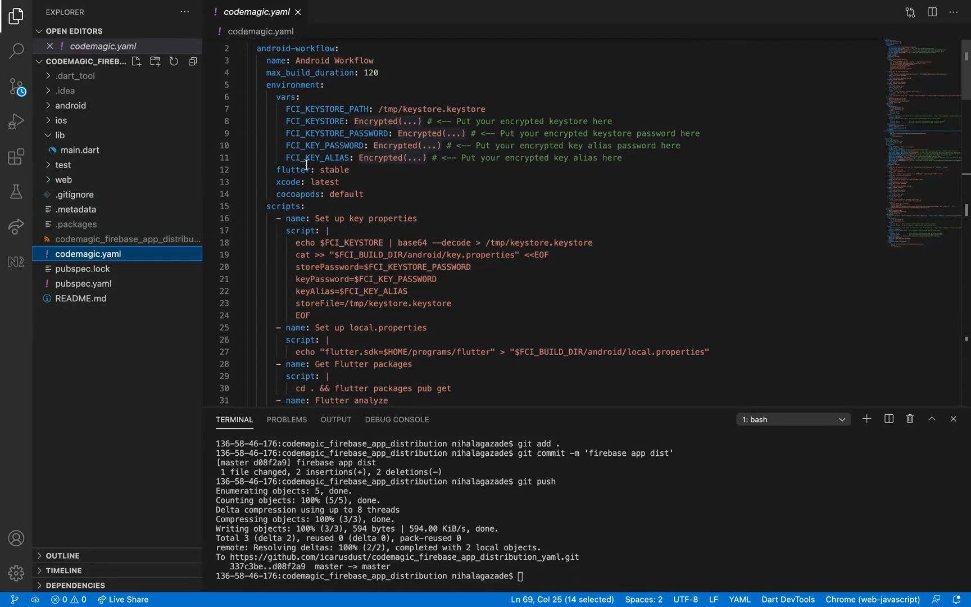
Replace the firebase_token placeholder in codemagic.yaml with the Encrypted(...) value
scroll("down", 3)
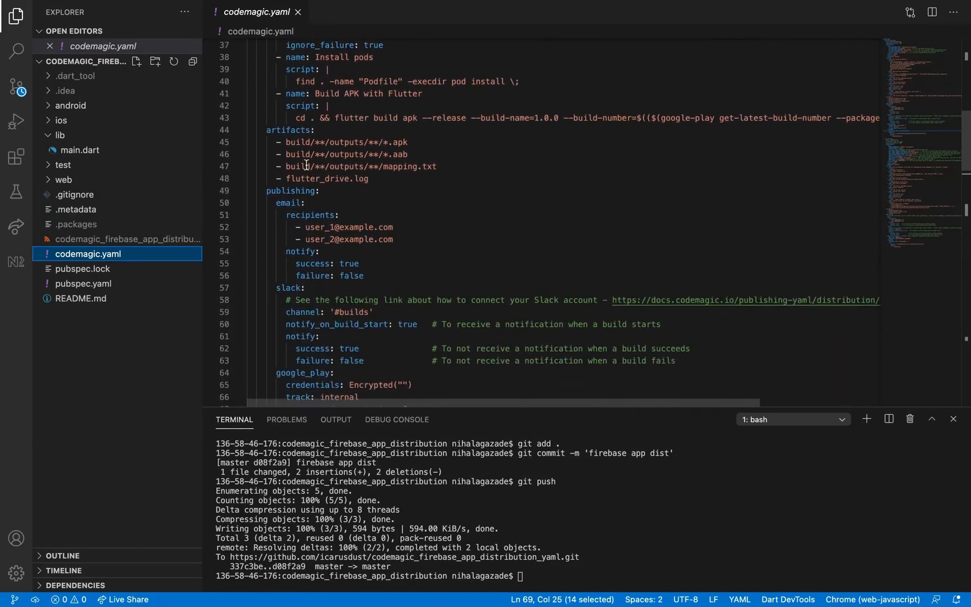
scroll("down", 3)
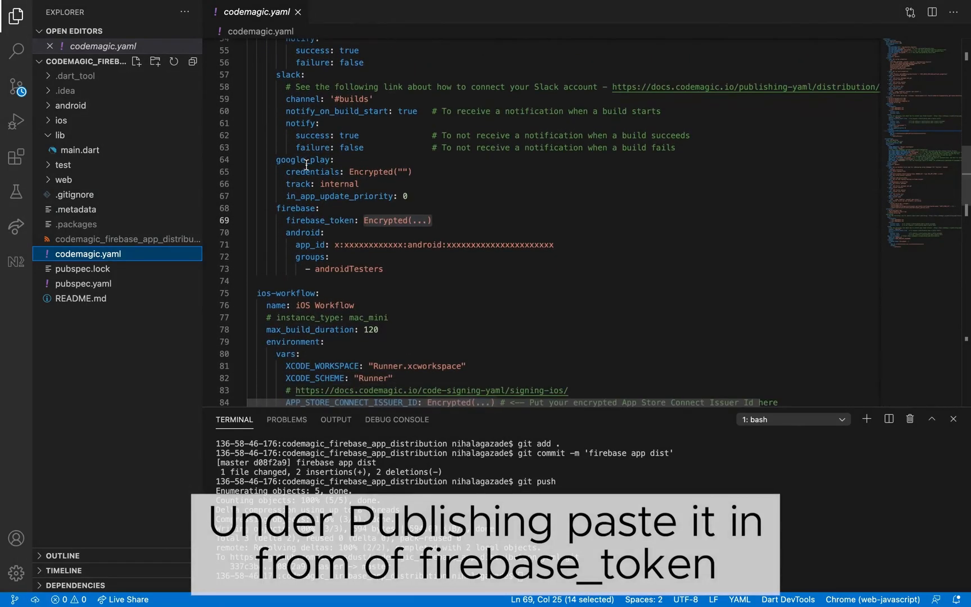
left_click(433, 220)
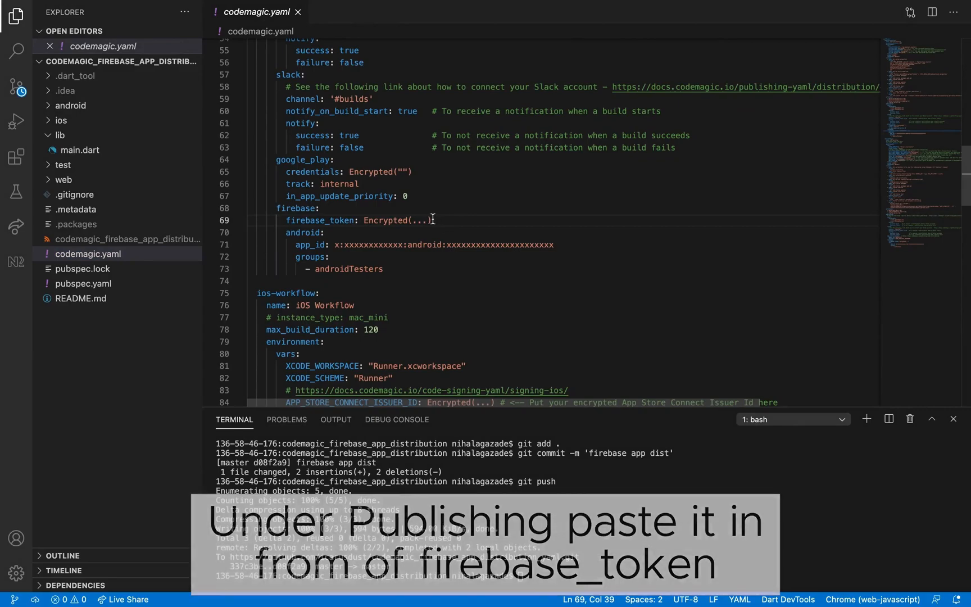
double_click(397, 220)
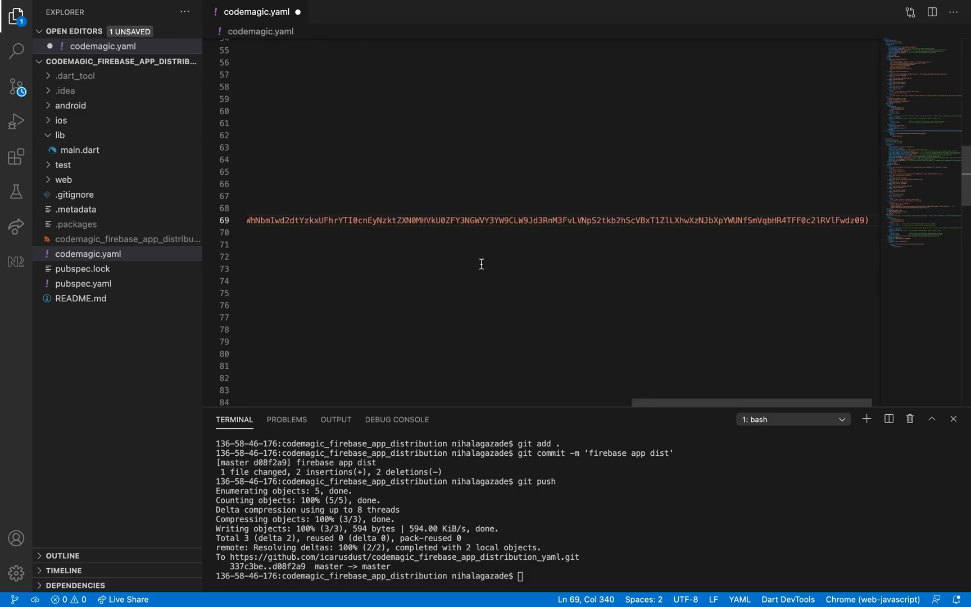
mouse_move(686, 398)
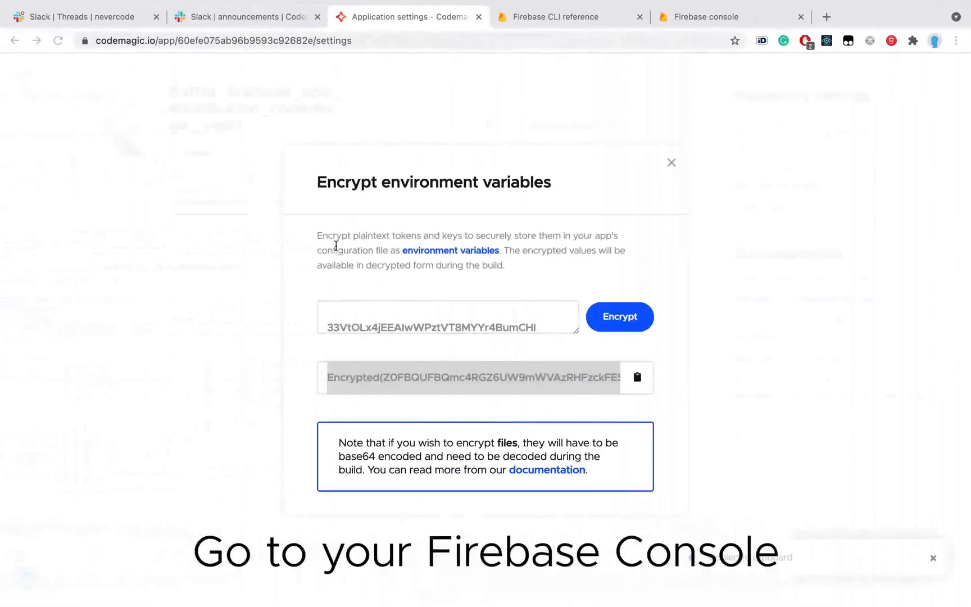
Copy the Android App ID from Firebase project settings into the app_id entry of codemagic.yaml
left_click(730, 17)
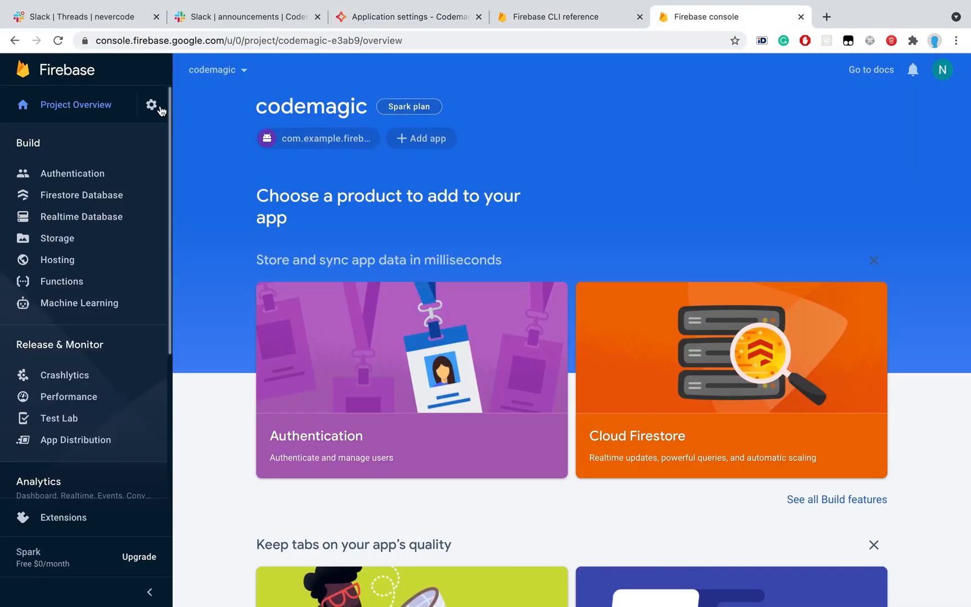
left_click(152, 104)
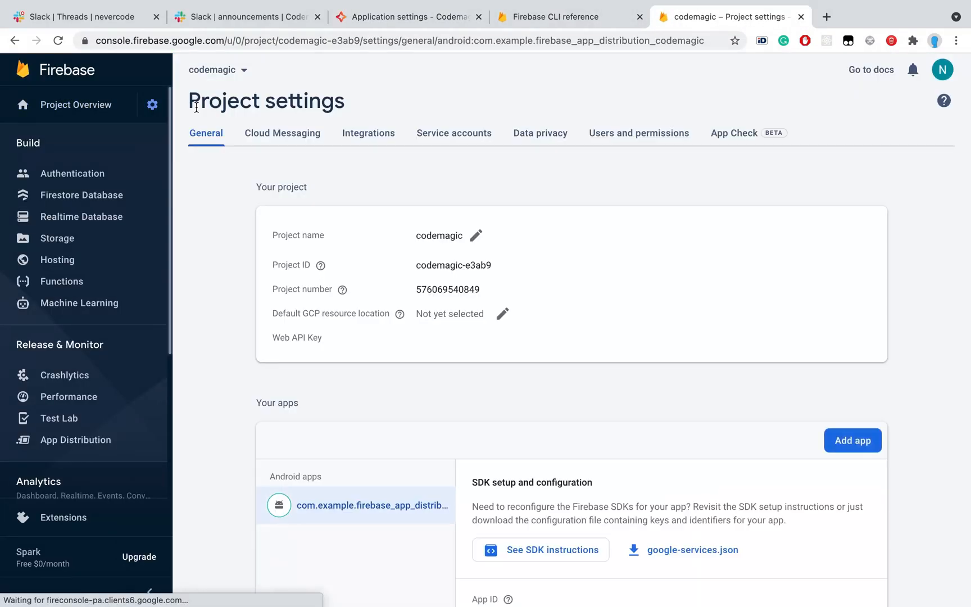
scroll("down", 3)
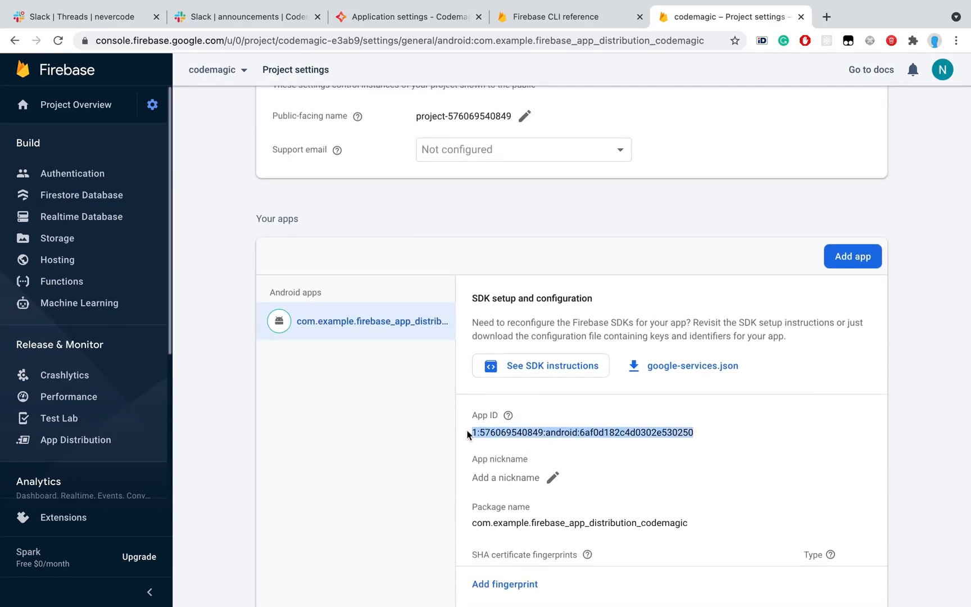
right_click(582, 433)
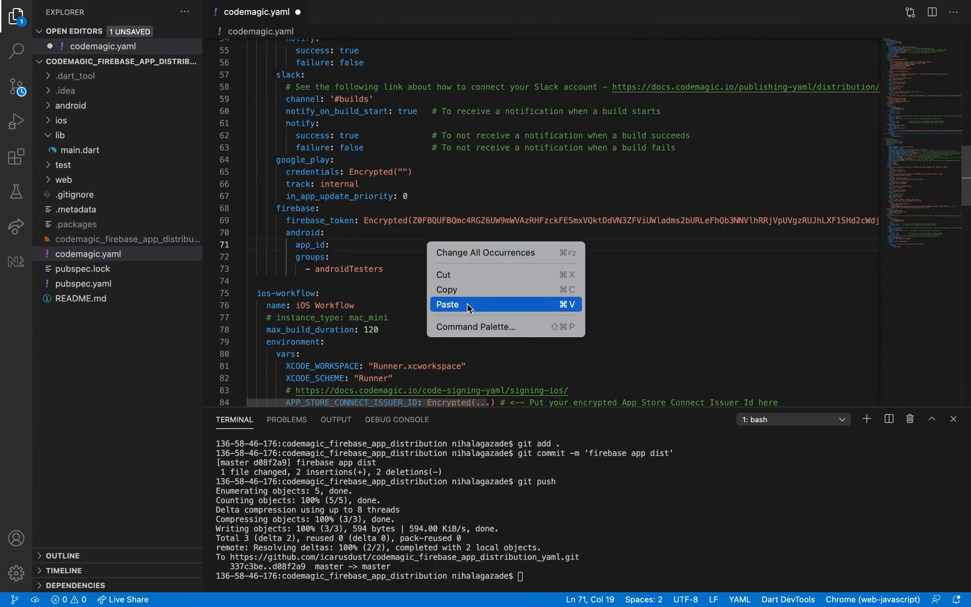
left_click(446, 304)
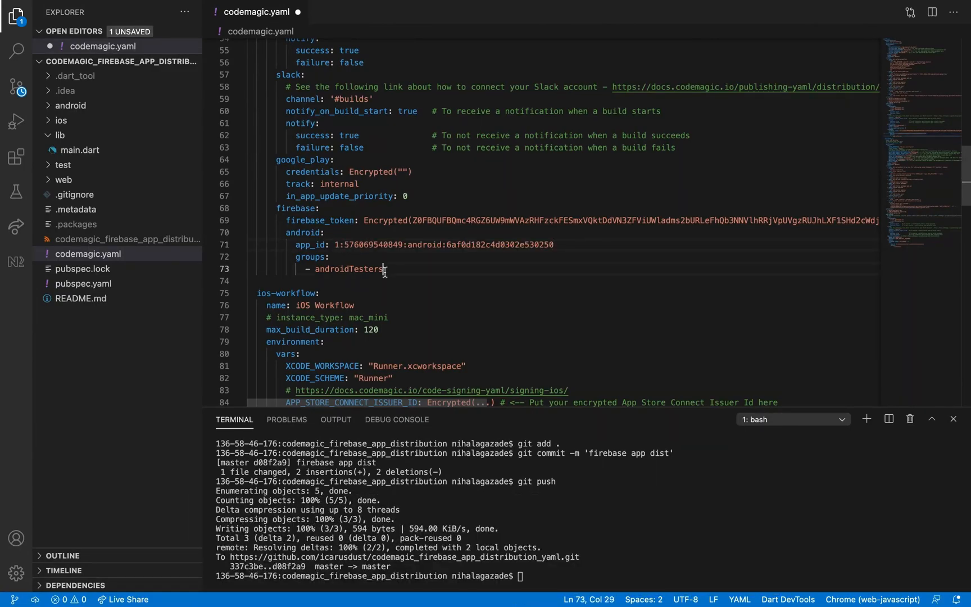
double_click(350, 269)
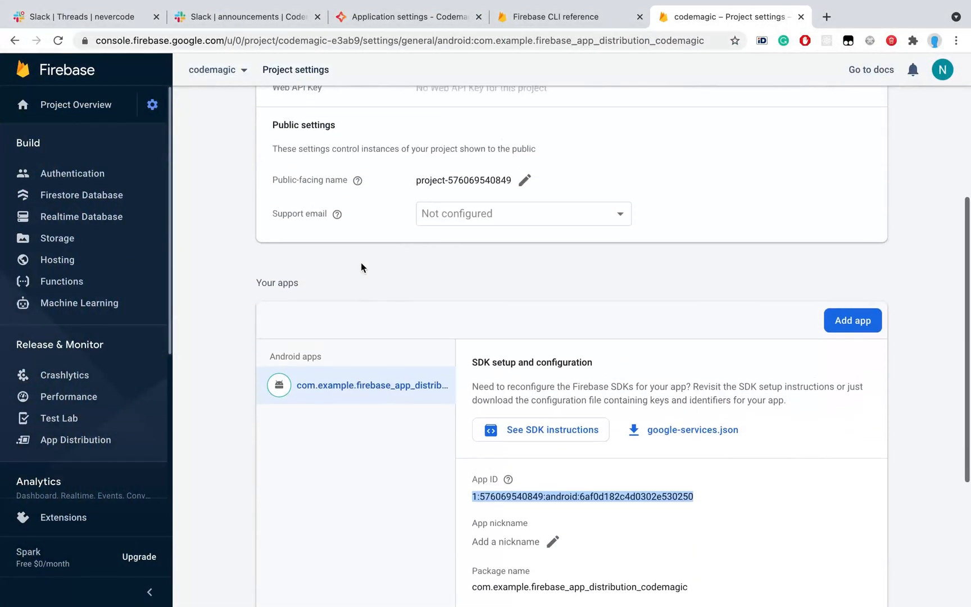
View the androidTesters group under App Distribution's Testers & Groups
left_click(75, 440)
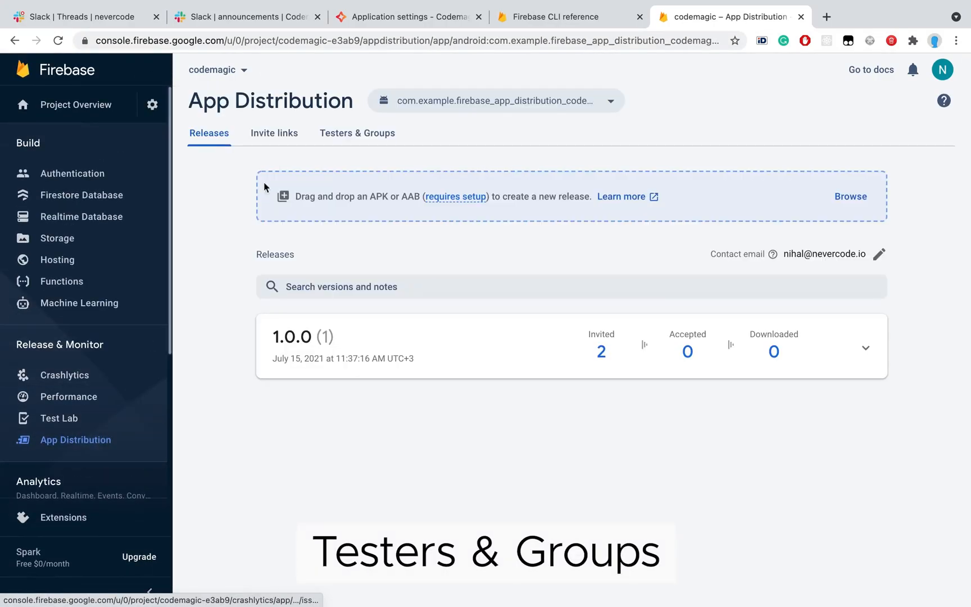
left_click(356, 132)
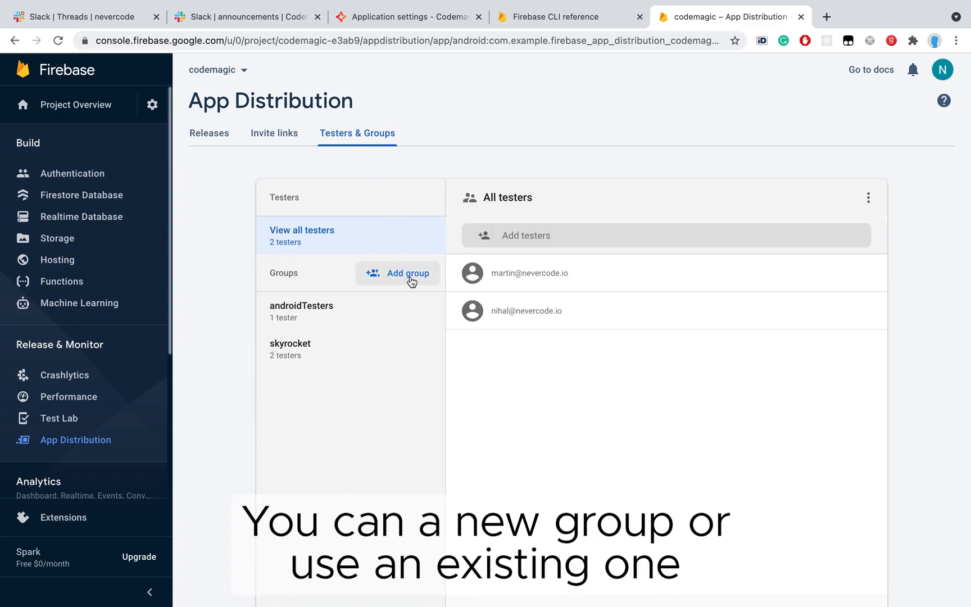
left_click(301, 310)
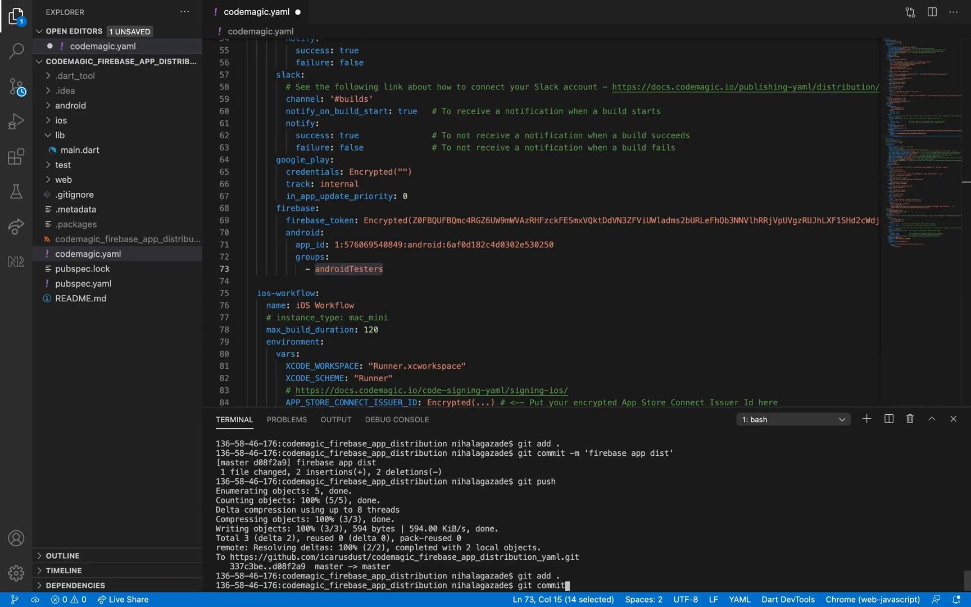
Commit the changes with git commit -m 'firebase app dist'
type("-m '")
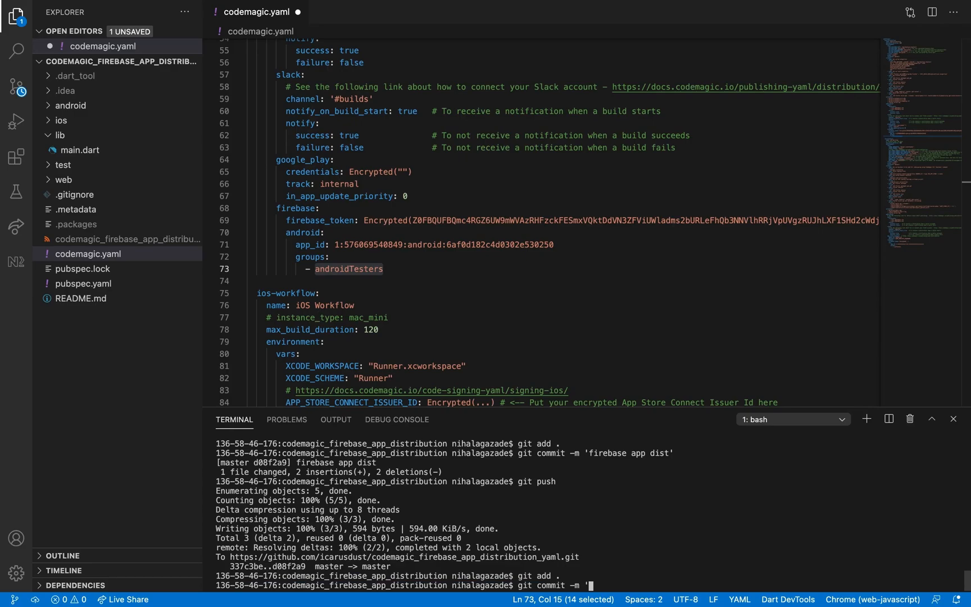
type("firebase app")
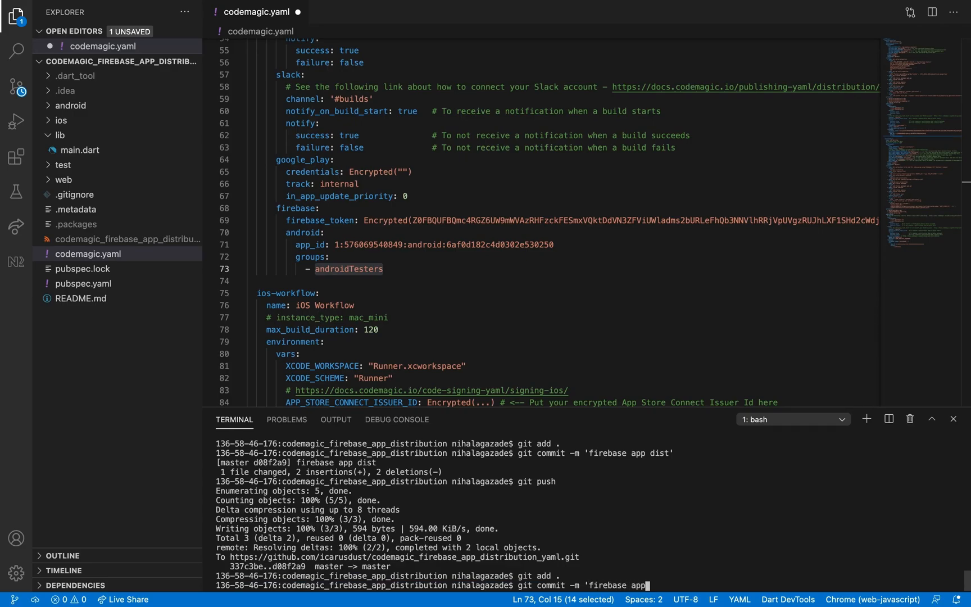
type("dist'")
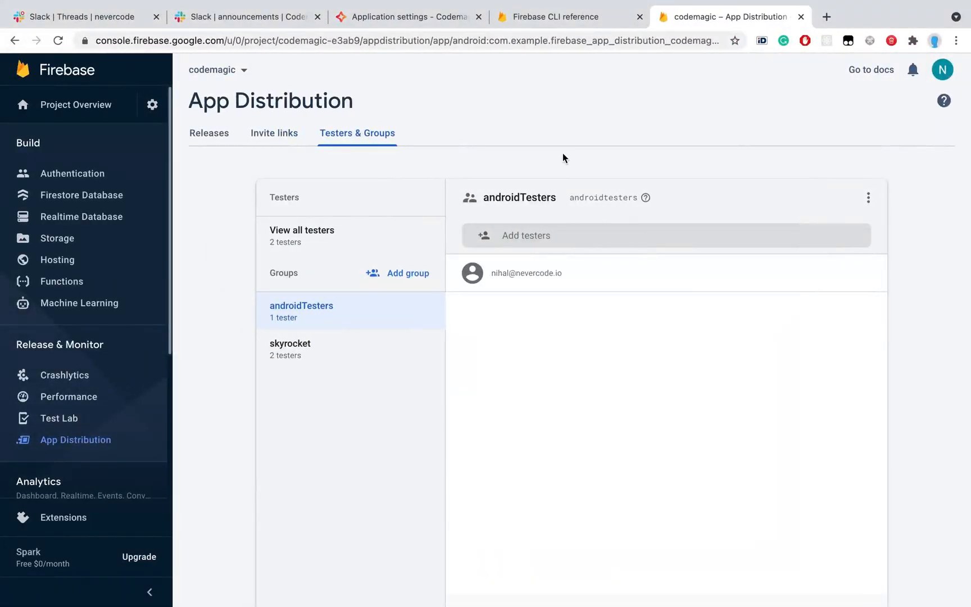
Close the Encrypt dialog in Codemagic and start a new Android Workflow build
left_click(408, 17)
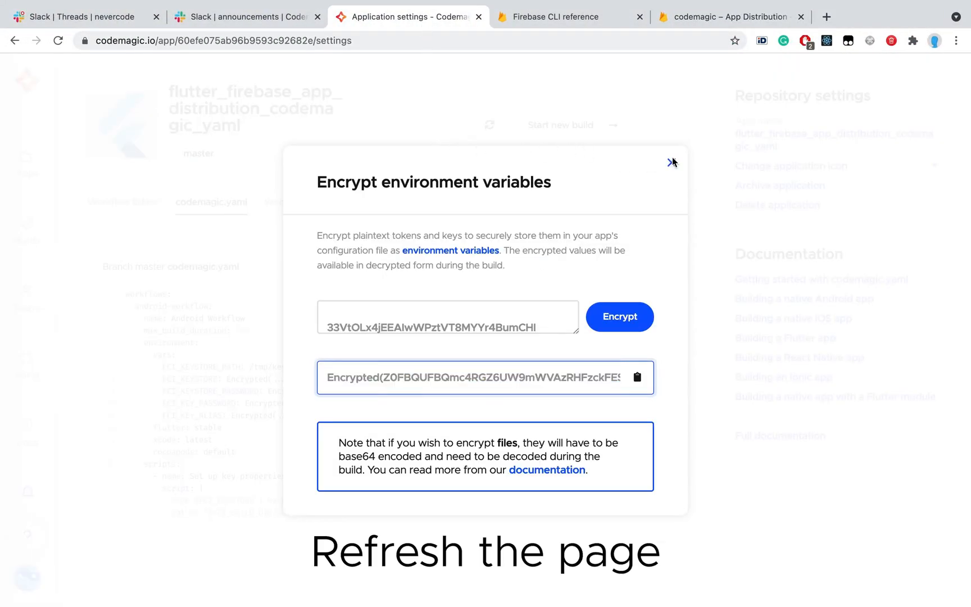
left_click(670, 162)
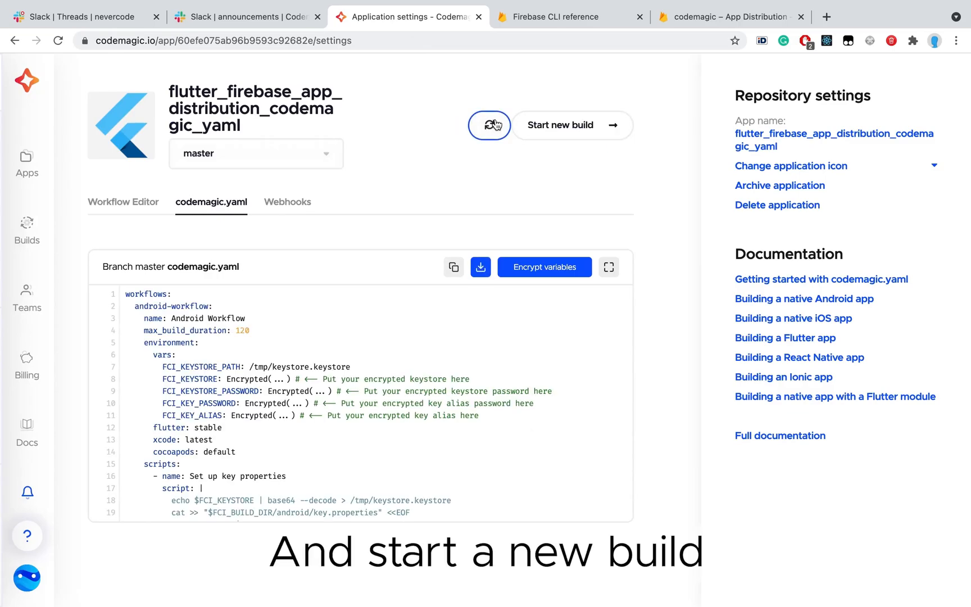
left_click(560, 125)
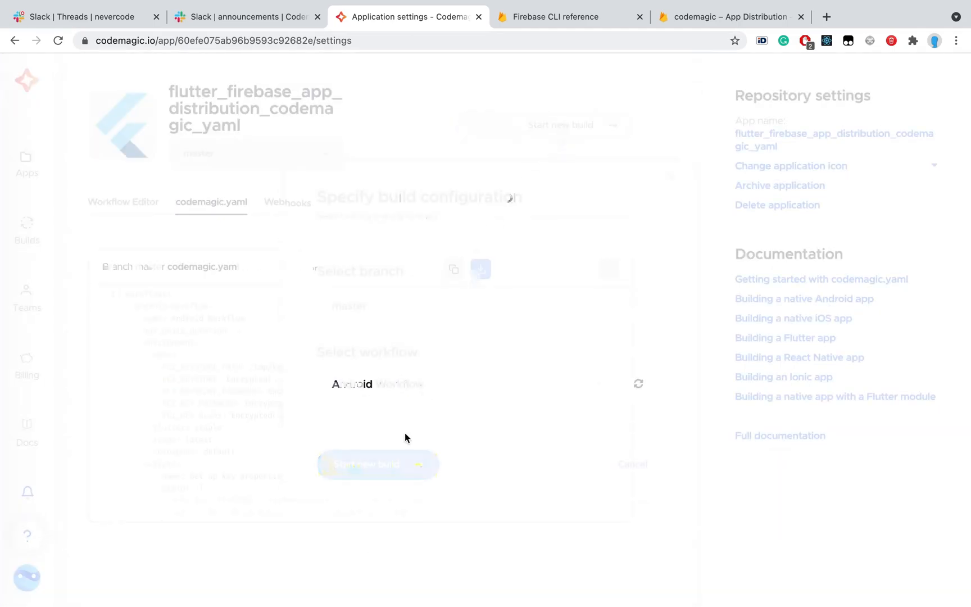